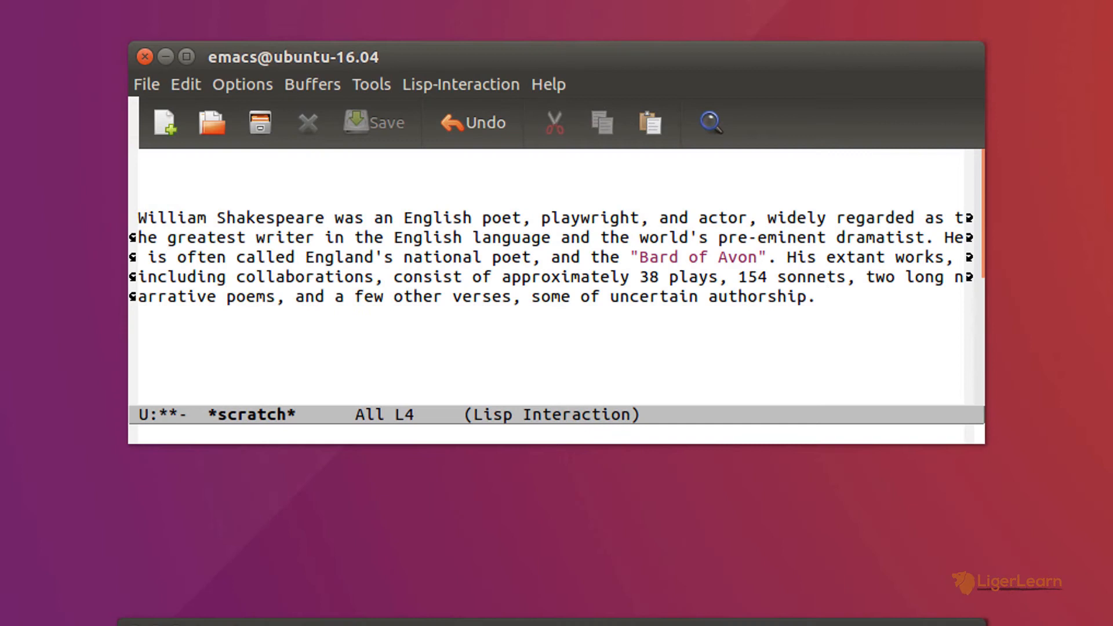
Step: Append 'His plays have been translated into every major living language and are performed more often…' to the paragraph
type("His plays have")
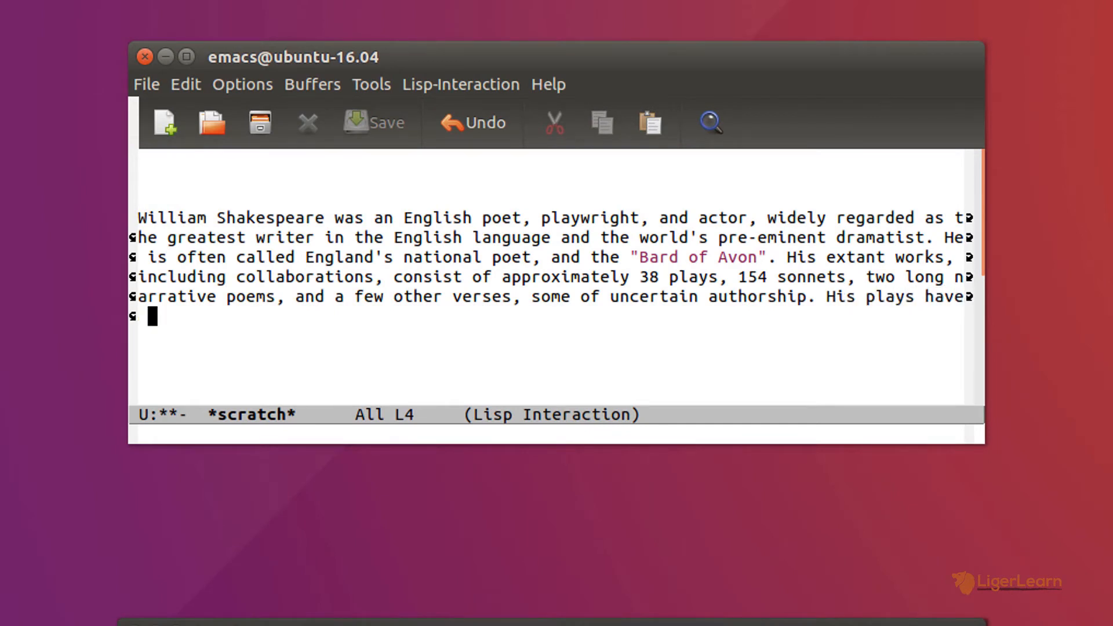
type("been translated into ev")
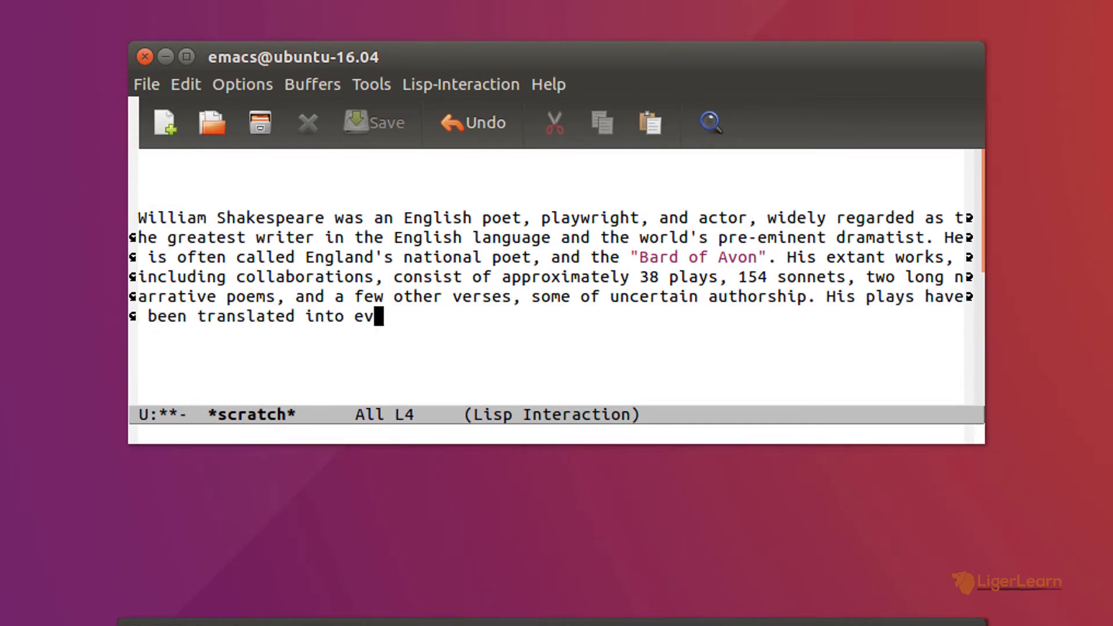
type("ery major living language and")
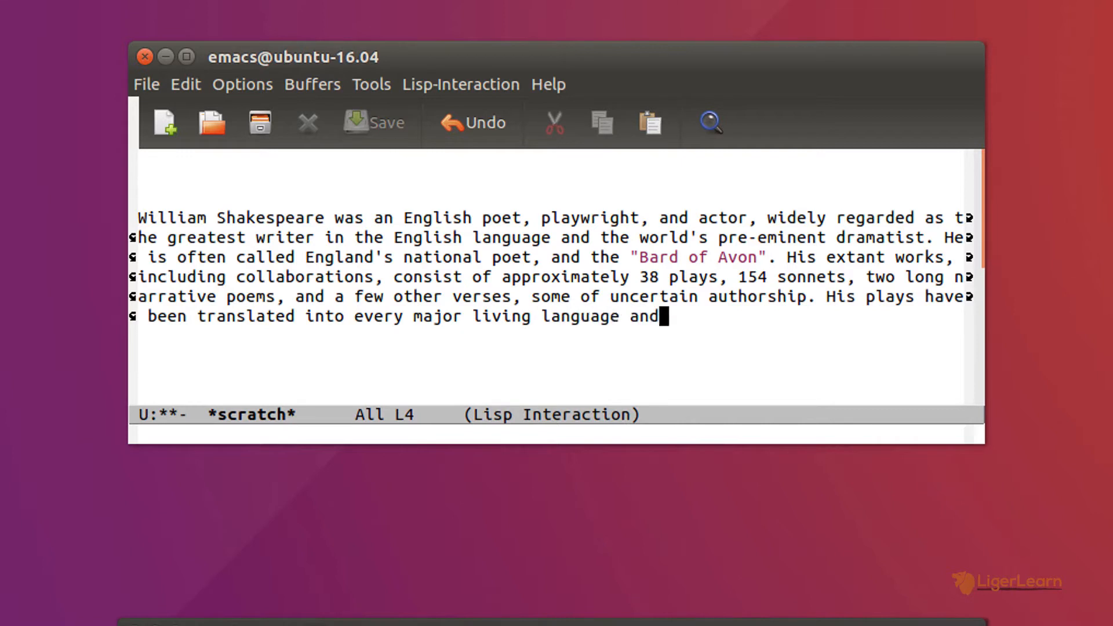
type("are performed more often than")
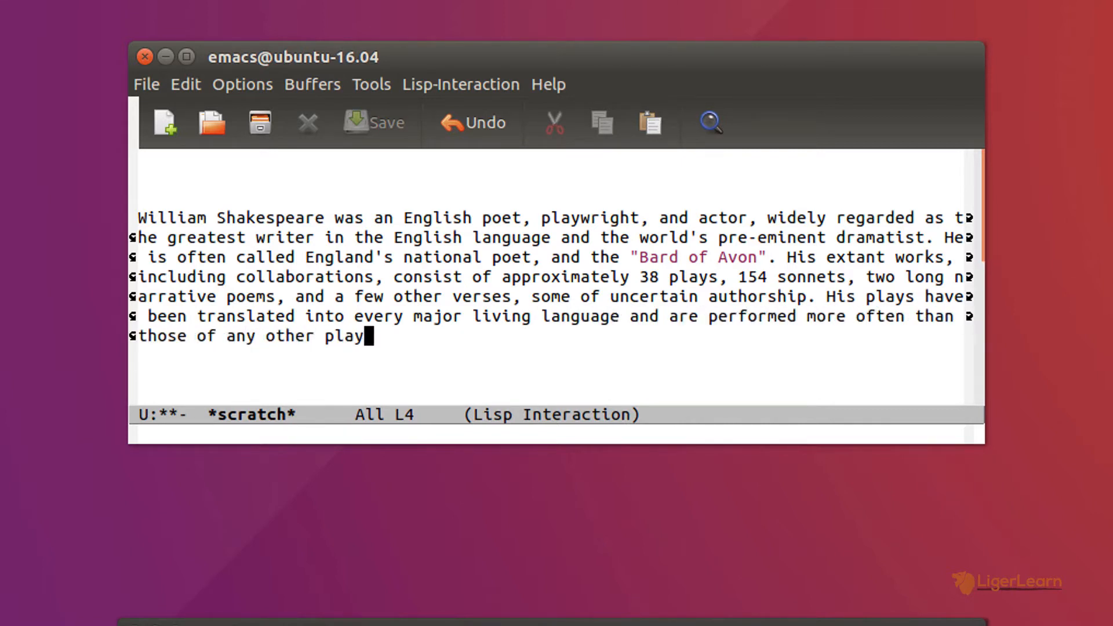
type("right.")
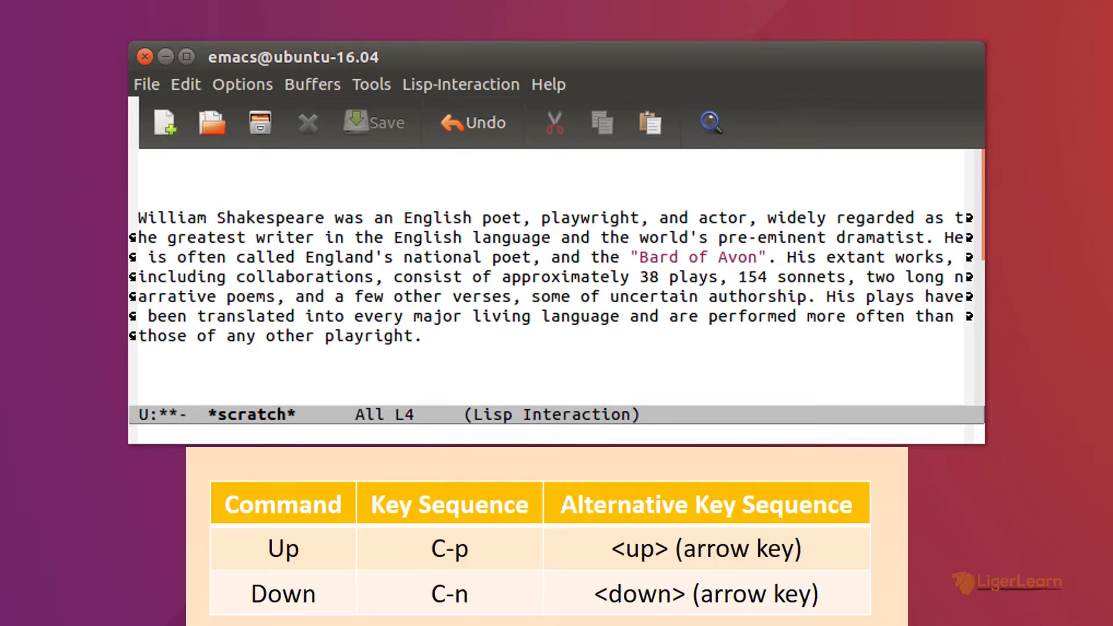
Step: Begin entering a command starting with 'visual' in the minibuffer
left_click(425, 317)
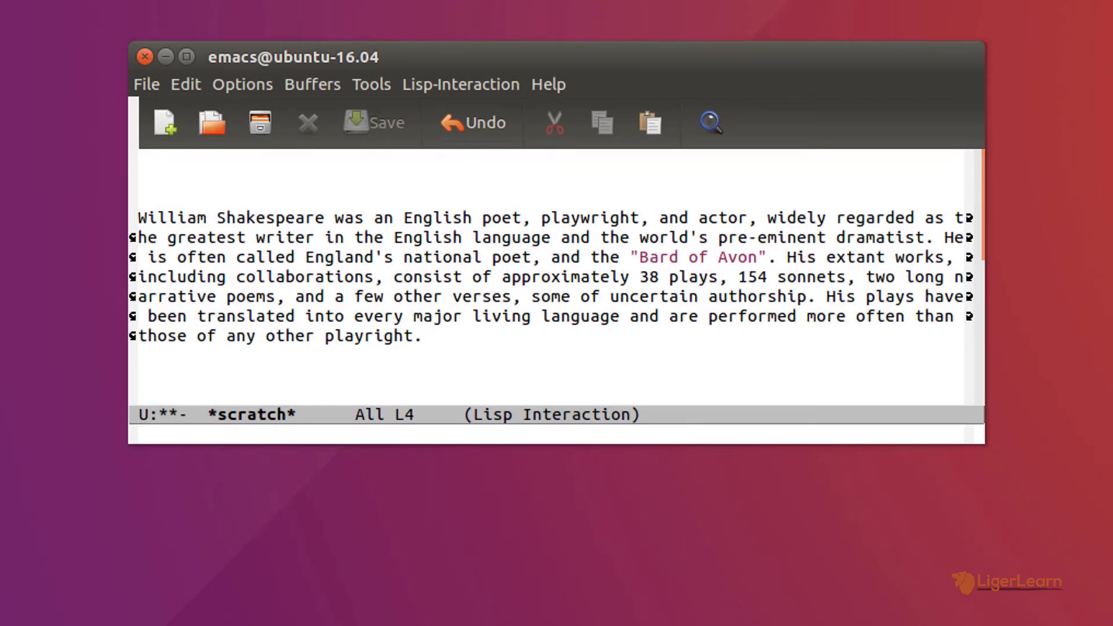
left_click(428, 335)
type("visual")
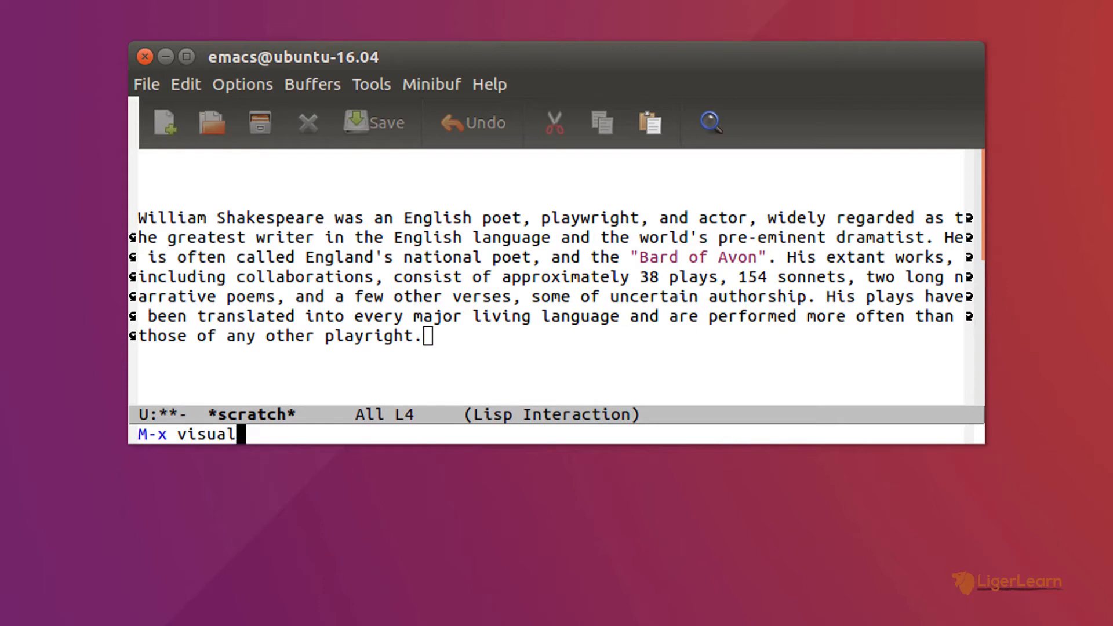
Step: Complete and run visual-line-mode so the paragraph wraps at word boundaries
type("-line-mode")
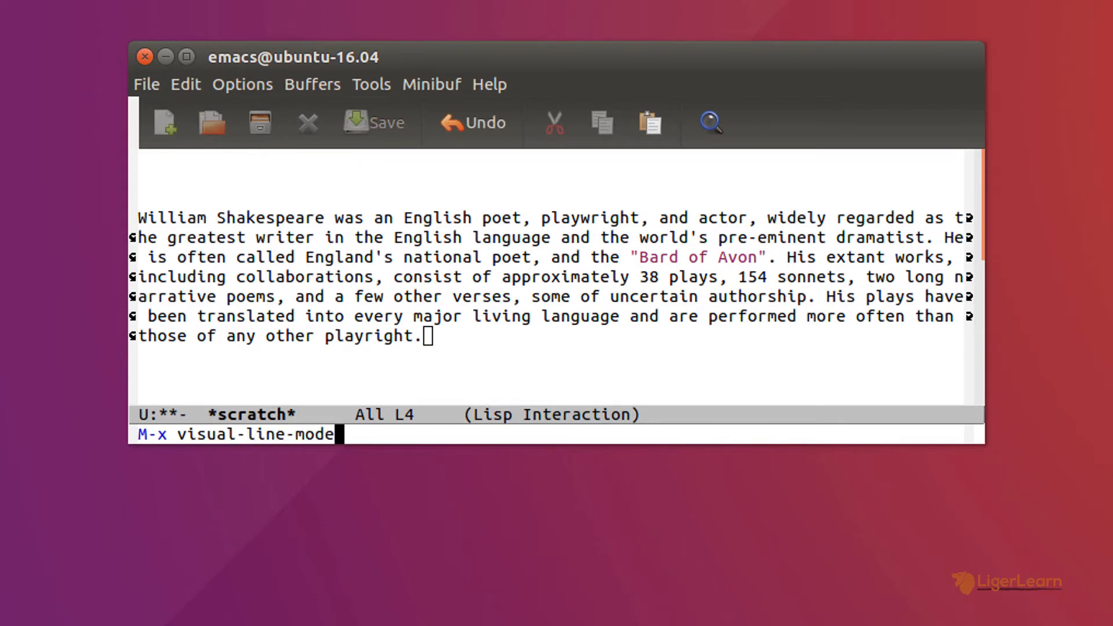
key("Return")
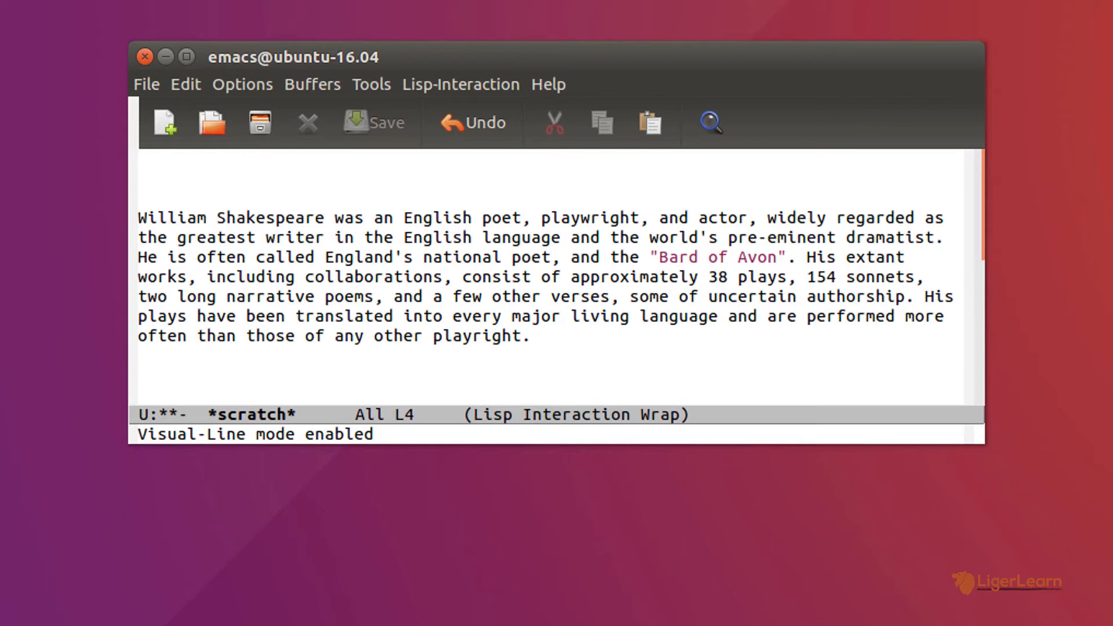
left_click(535, 335)
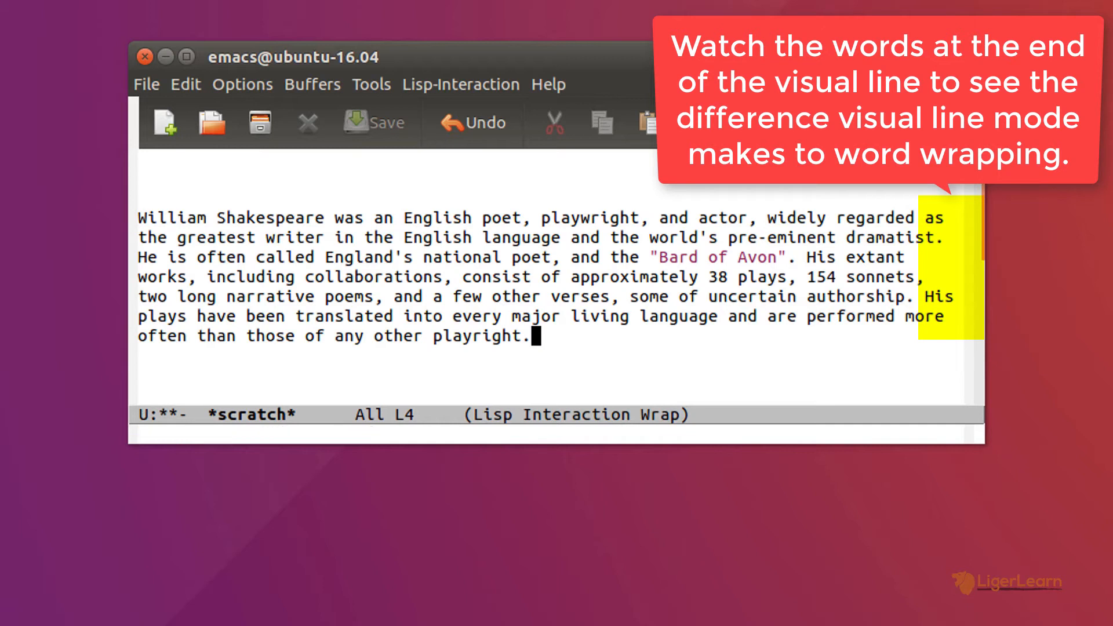
type("visua")
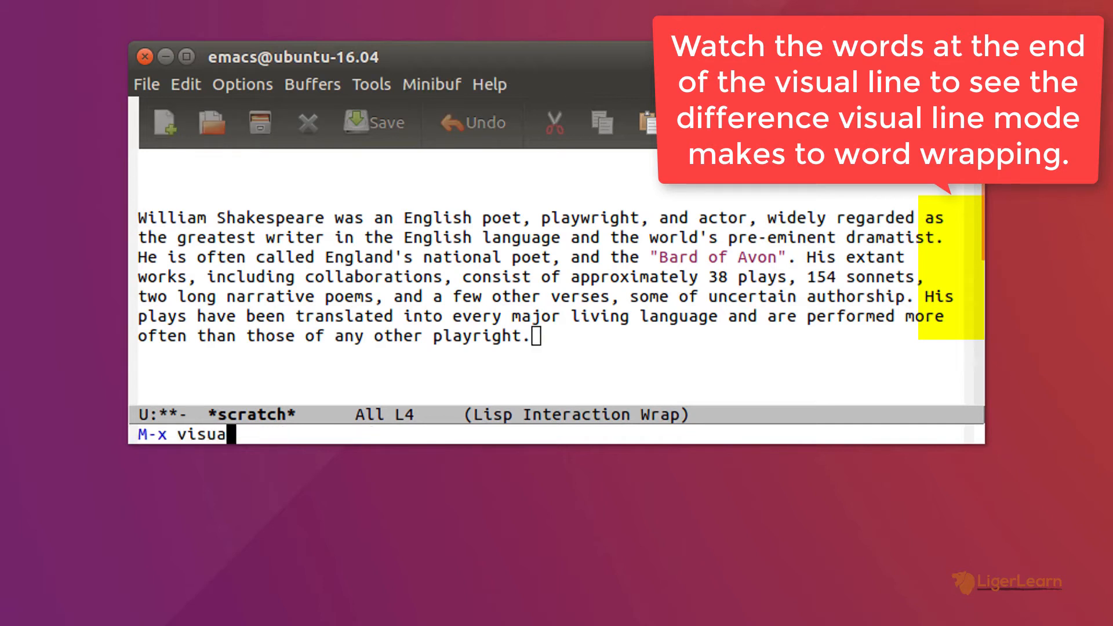
key("Return")
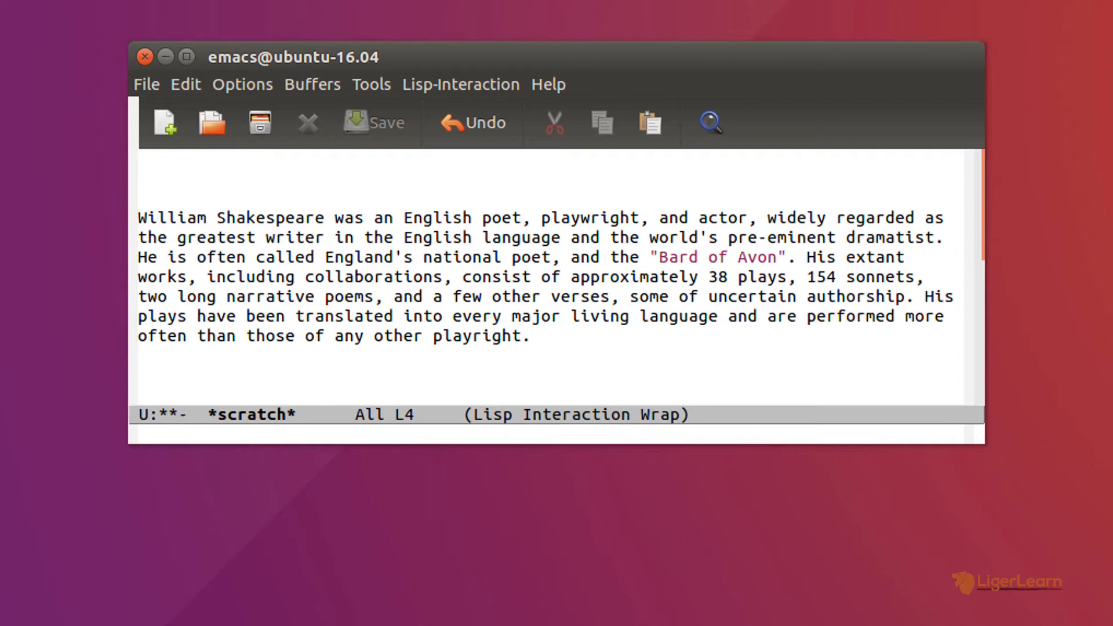
key("ctrl+k")
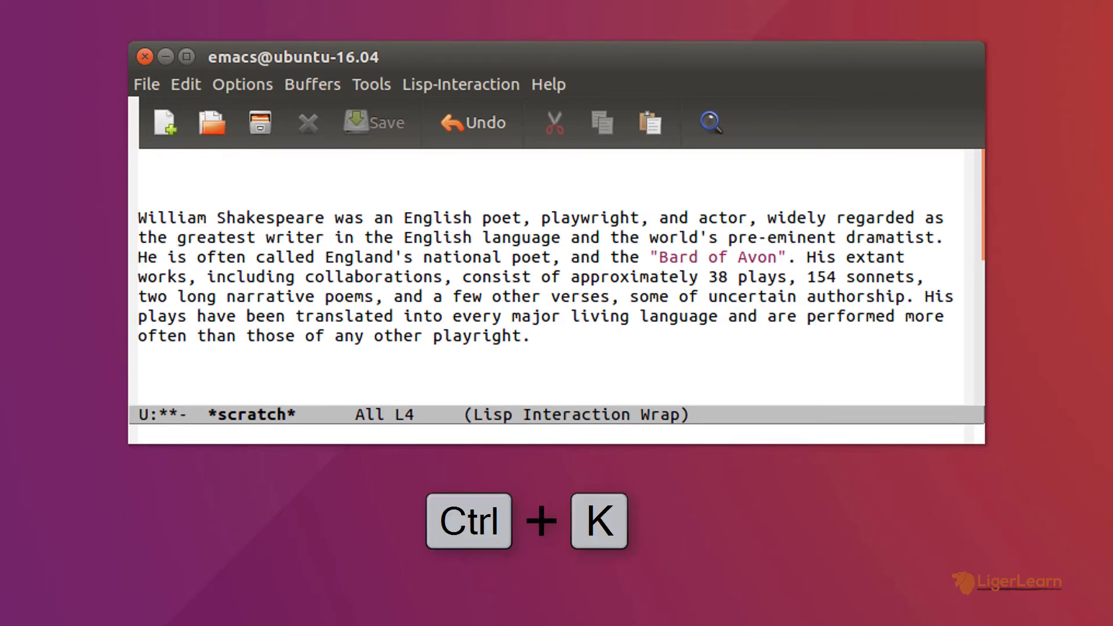
Step: Kill the England's national poet line with C-k and return to the paragraph start
key("ctrl+k")
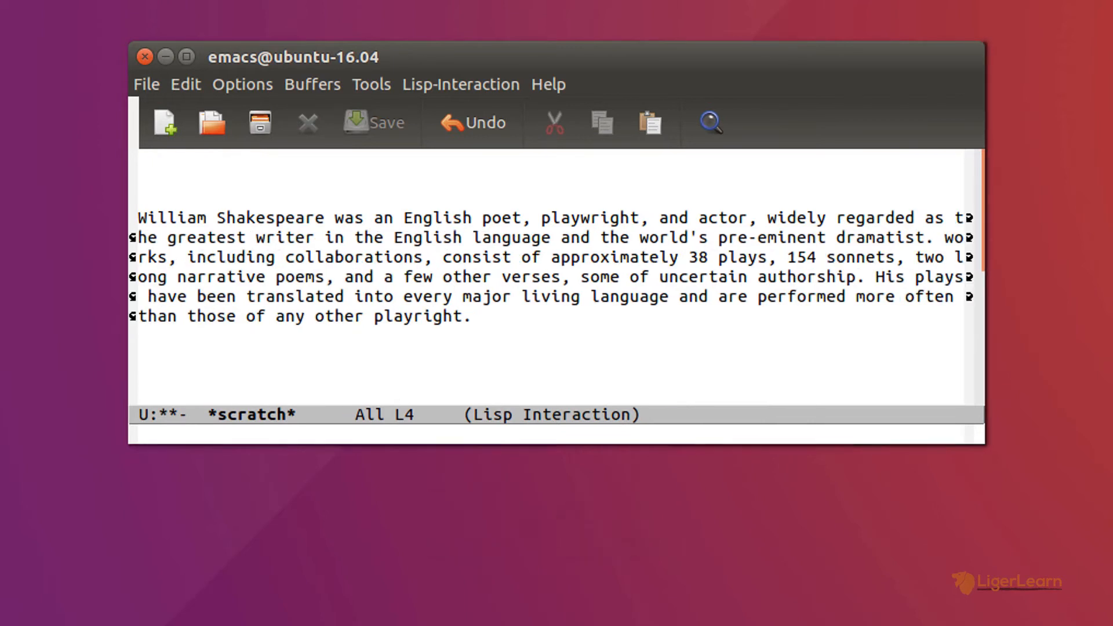
left_click(142, 217)
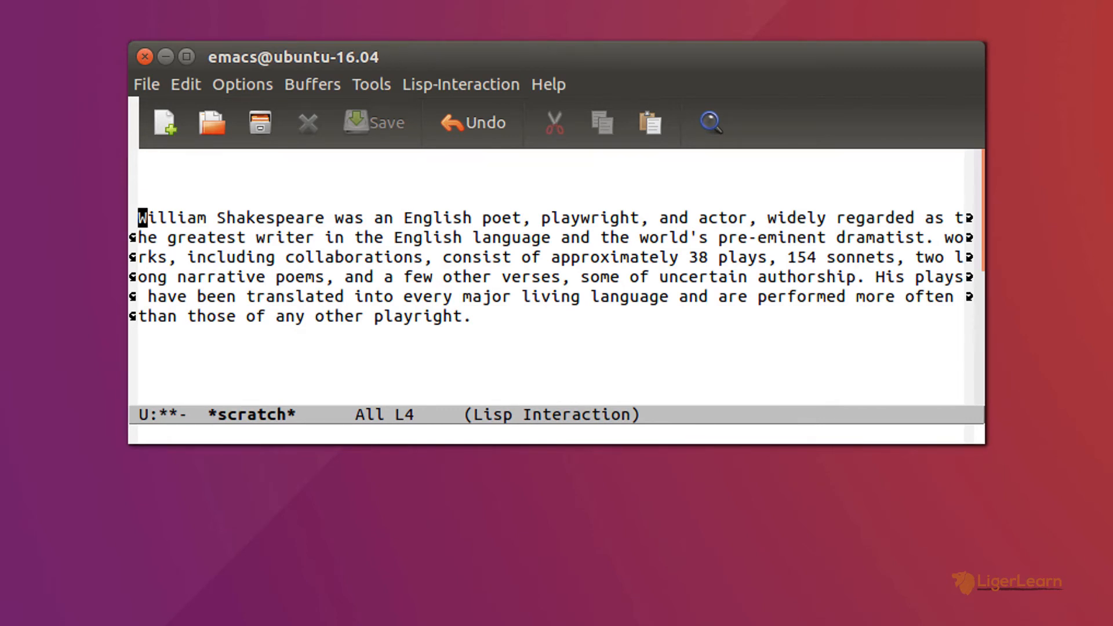
Step: Run global-visual-line-mode to enable word wrapping in all buffers
type("glob")
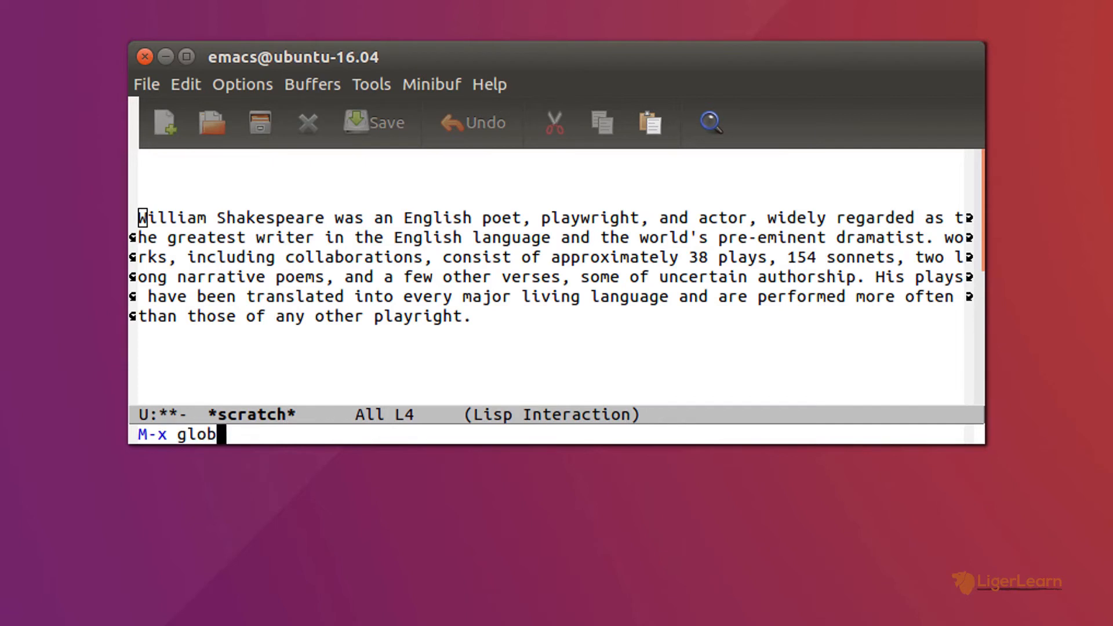
type("al-visual")
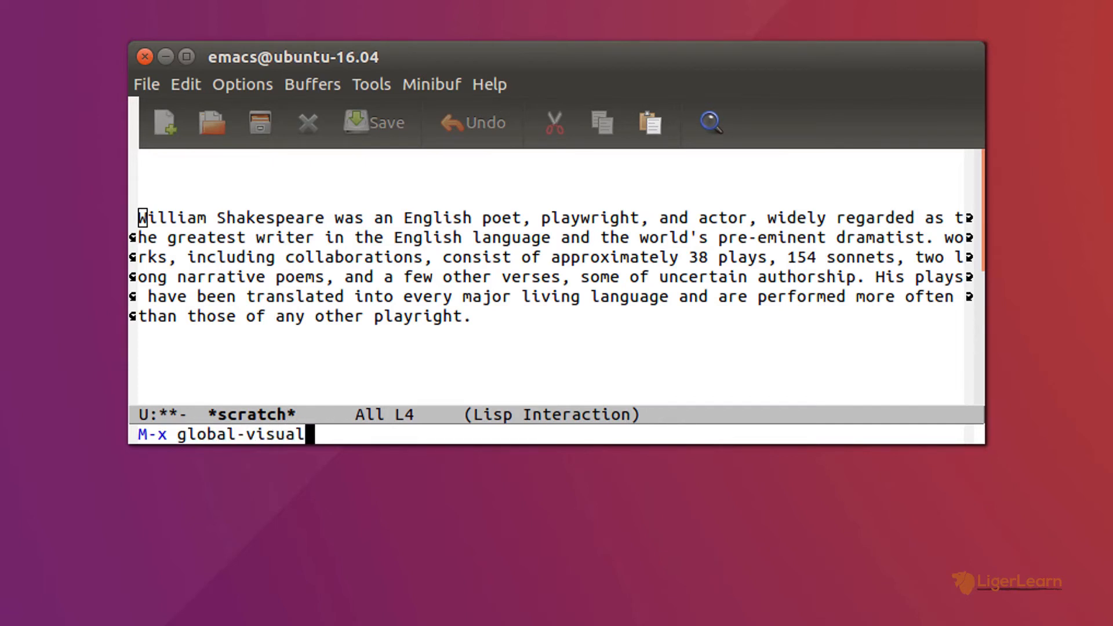
type("-line-mode")
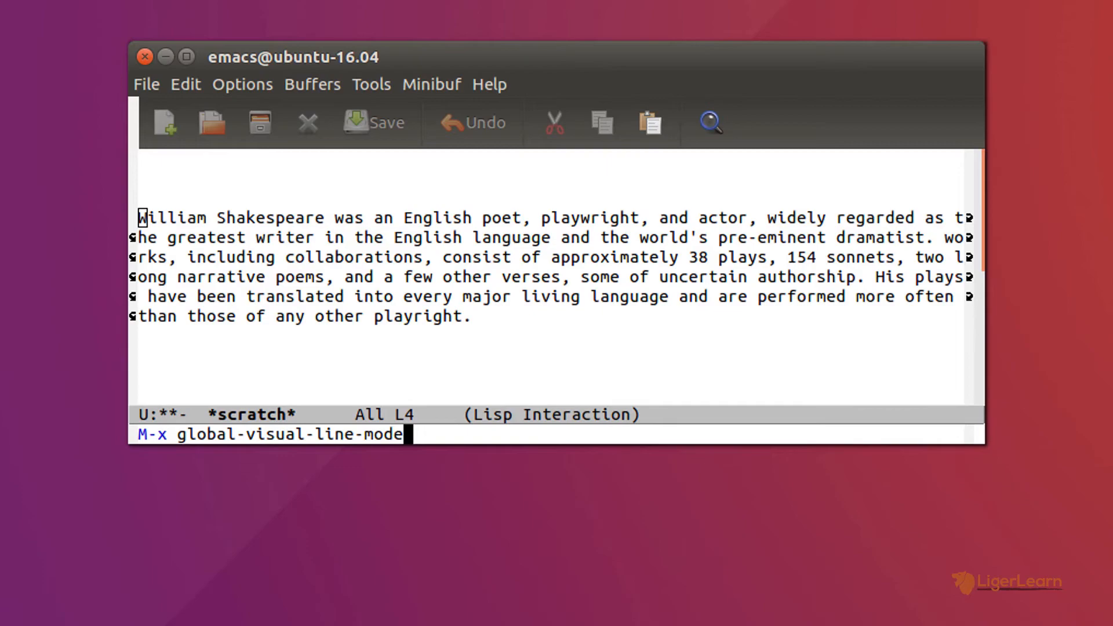
key("Return")
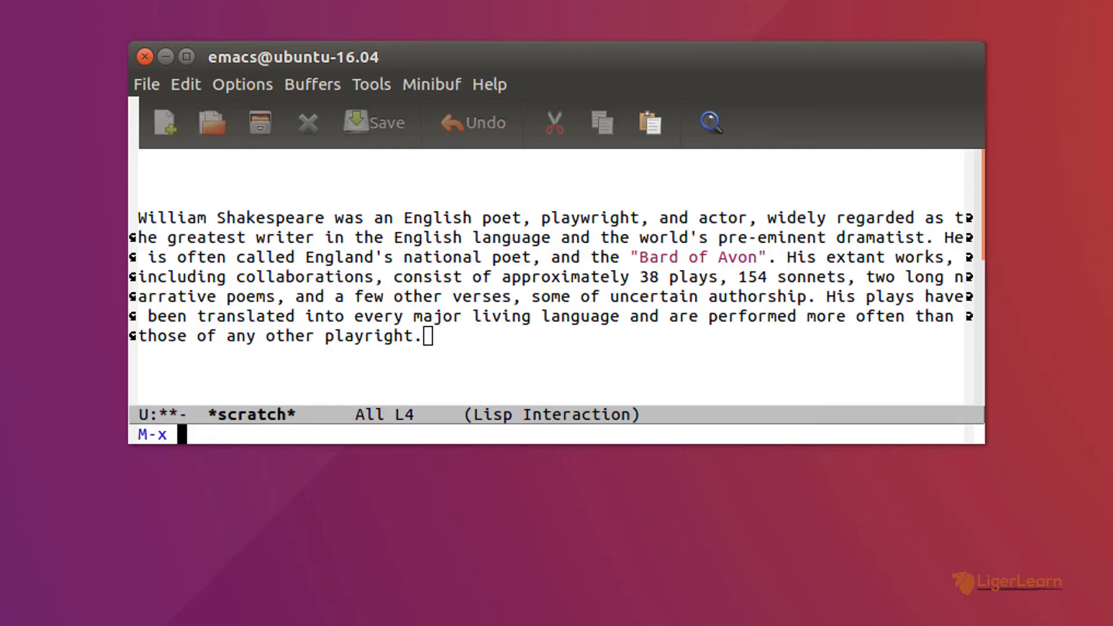
Step: Turn visual-line-mode back on for the Shakespeare paragraph in *scratch*
type("visual")
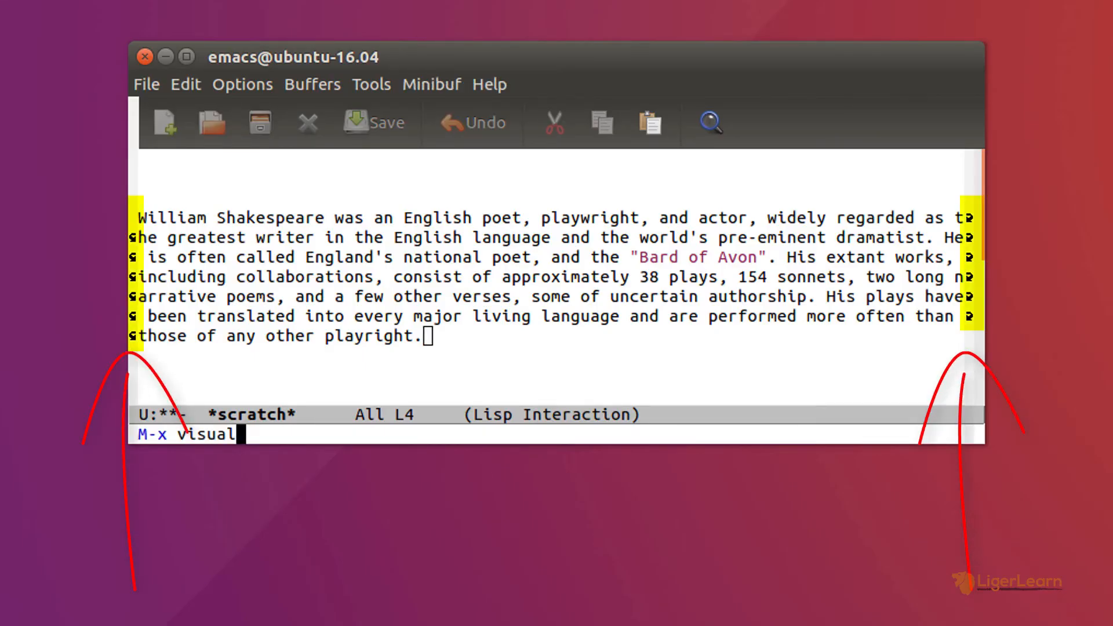
type("-line-mode")
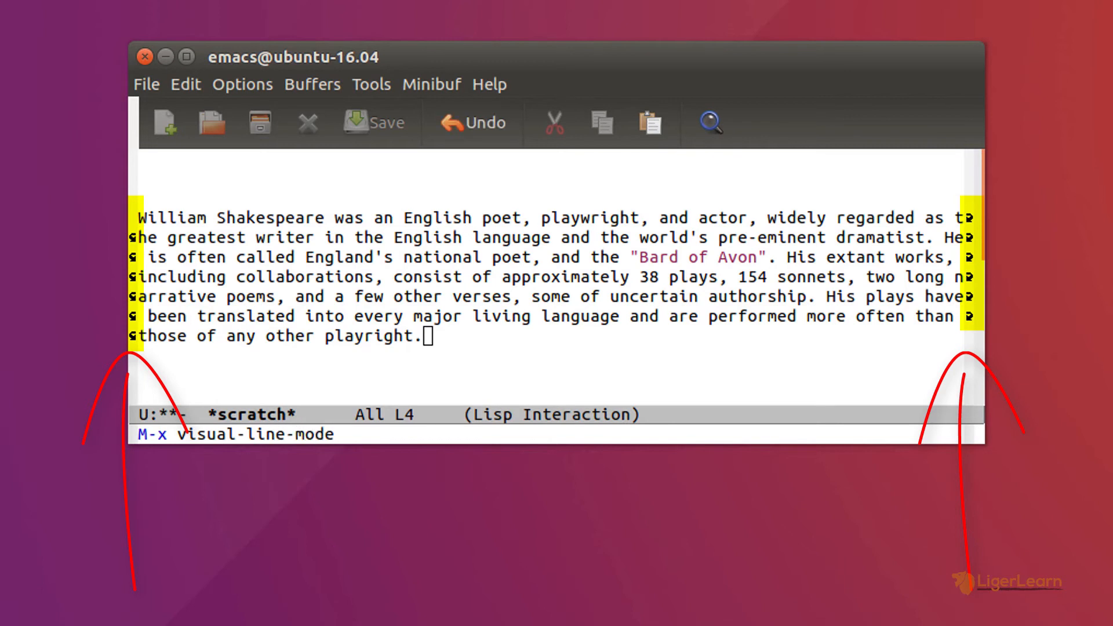
key("Return")
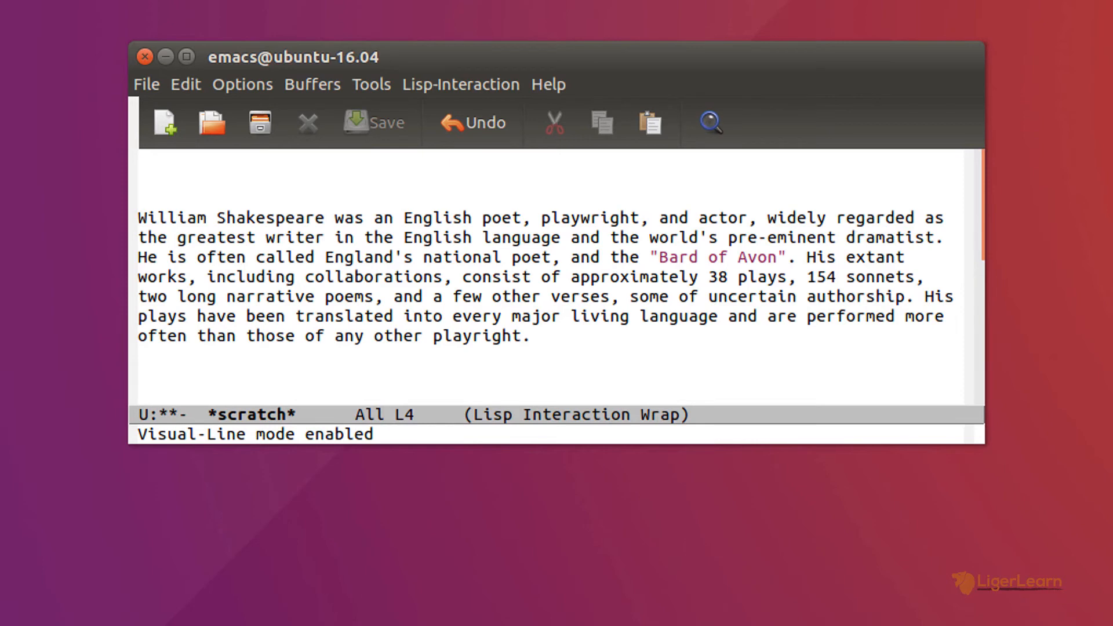
left_click(534, 336)
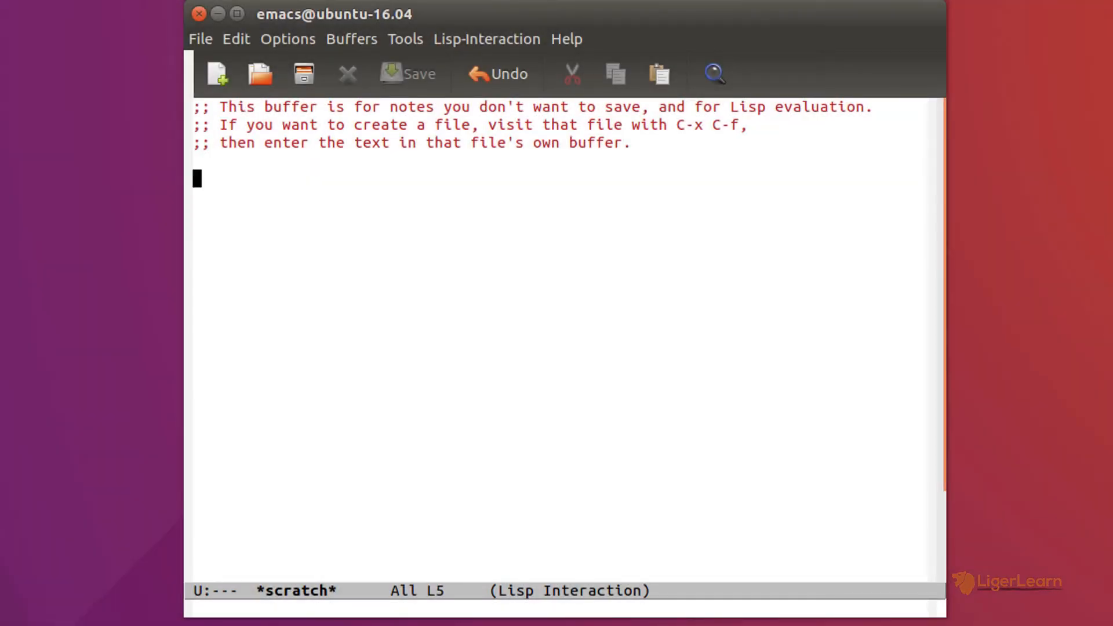
Step: Visit the init file ~/.emacs.d/init.el with C-x C-f
key("ctrl+x ctrl+f")
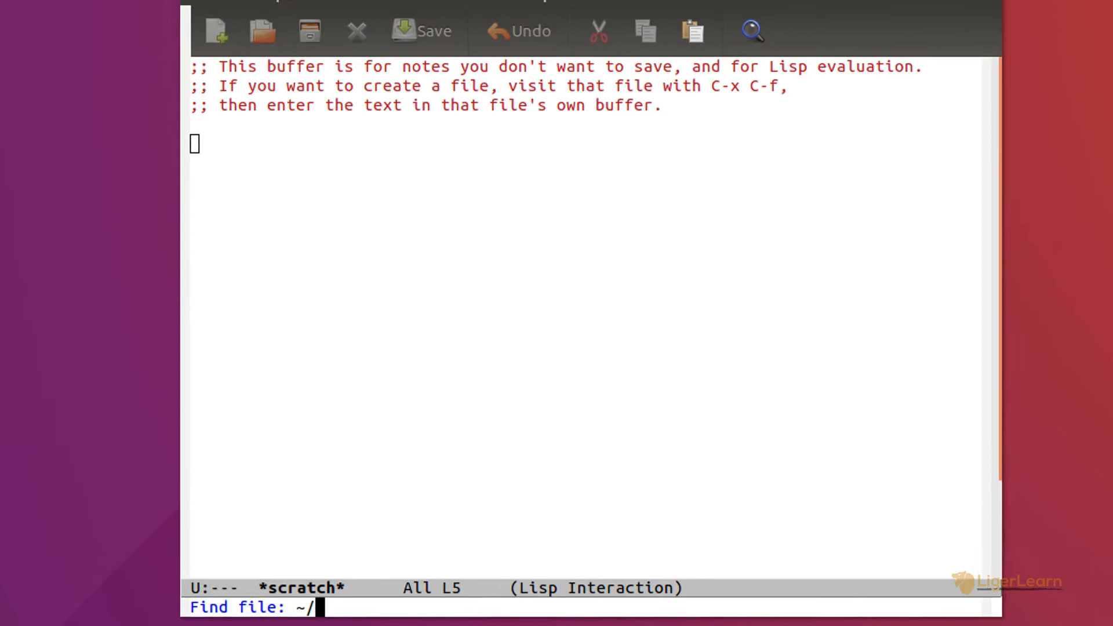
type(".emacs.d")
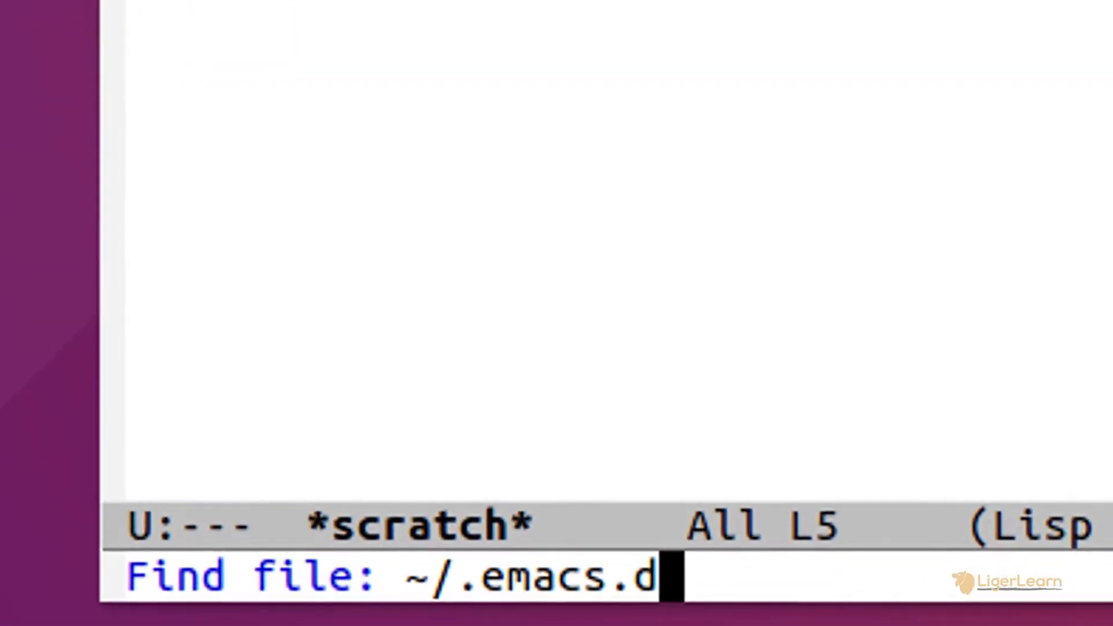
type("/init.e")
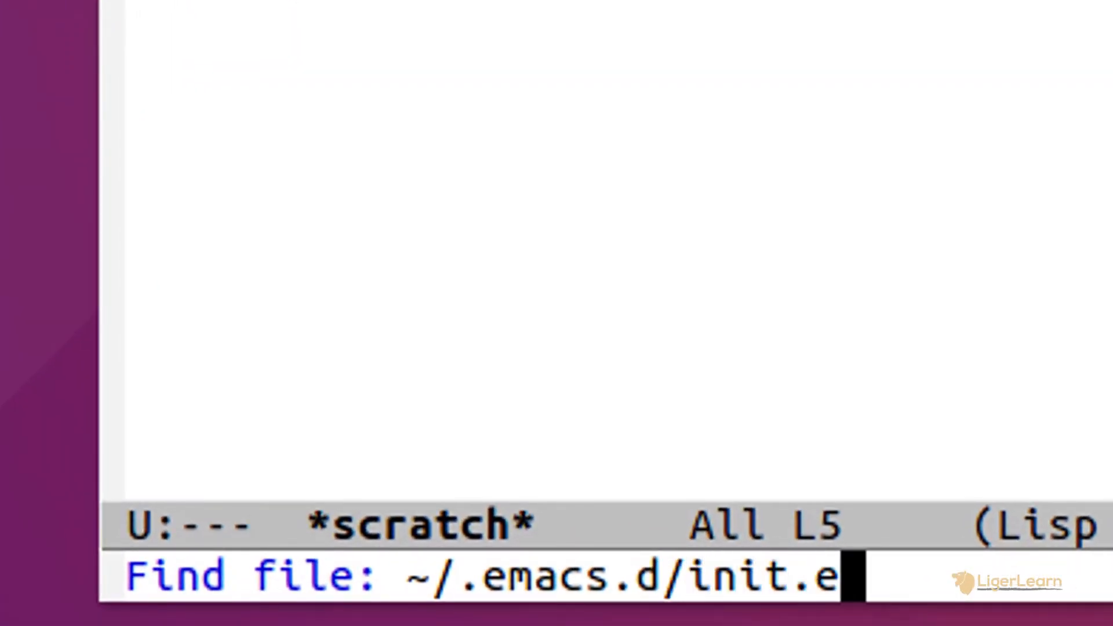
key("Return")
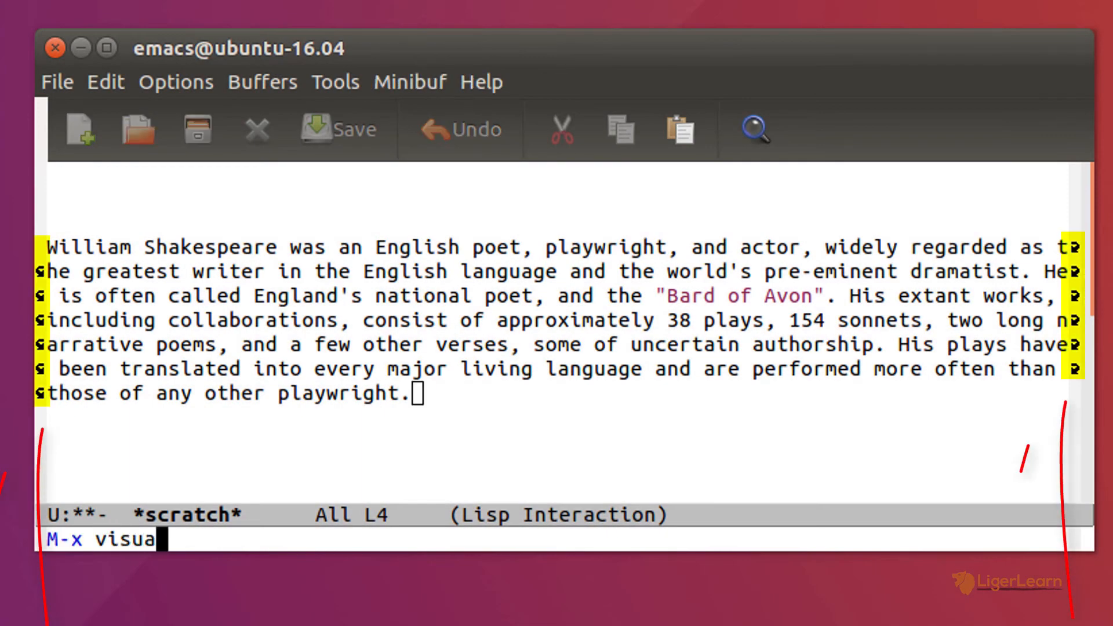
Step: Confirm opening the access_log file
key("Return")
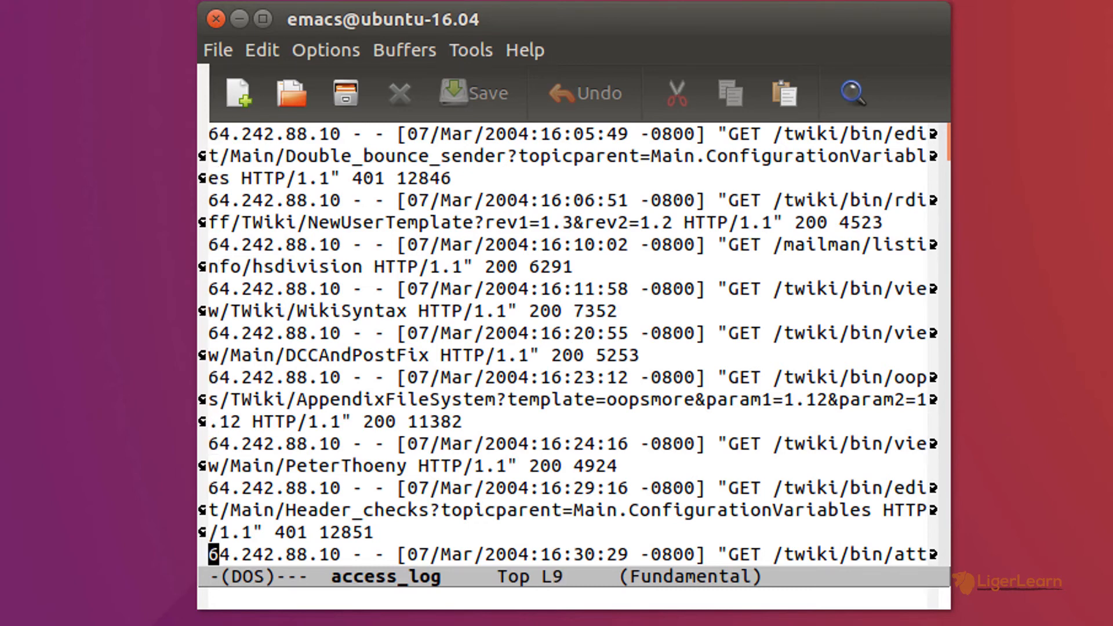
Step: Move down to the next log entry and start entering toggle-truncate-lines
scroll("down", 3)
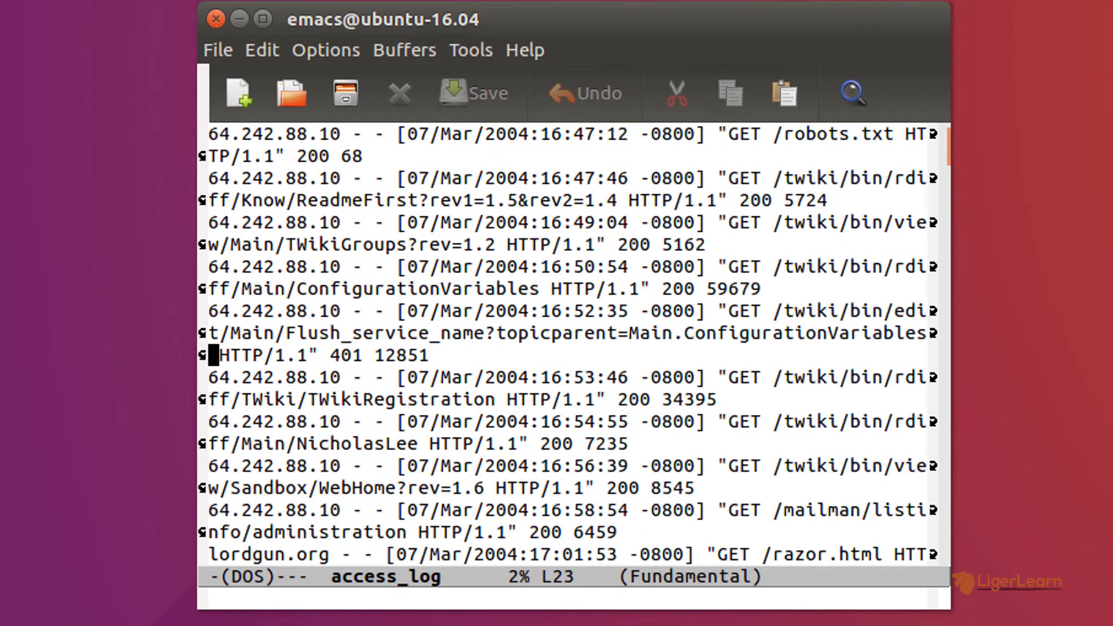
key("Down")
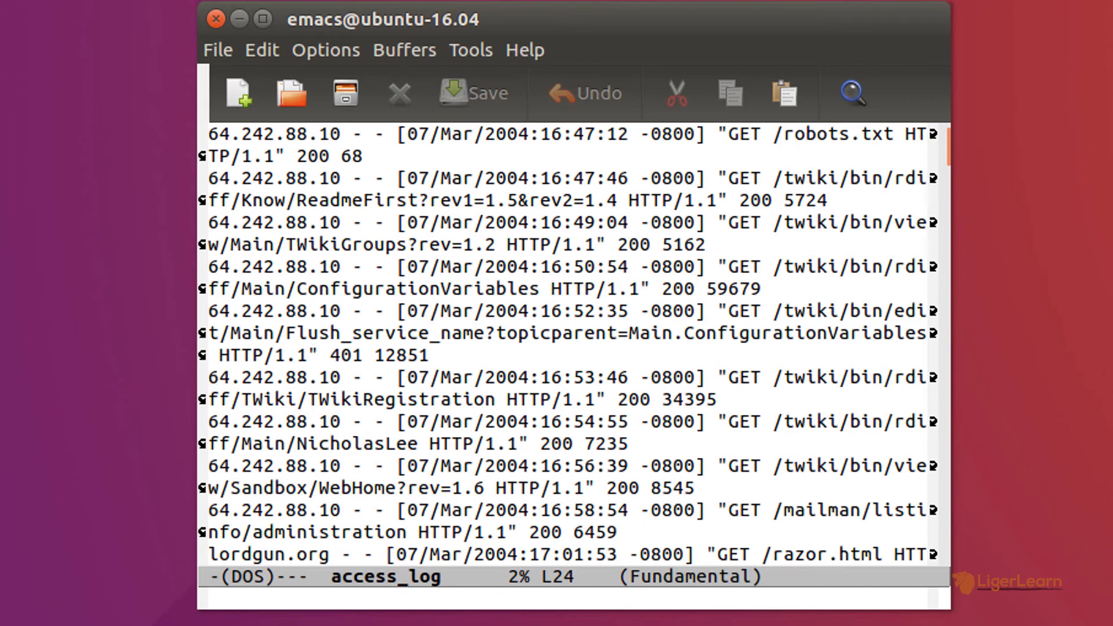
type("toggle-truncate")
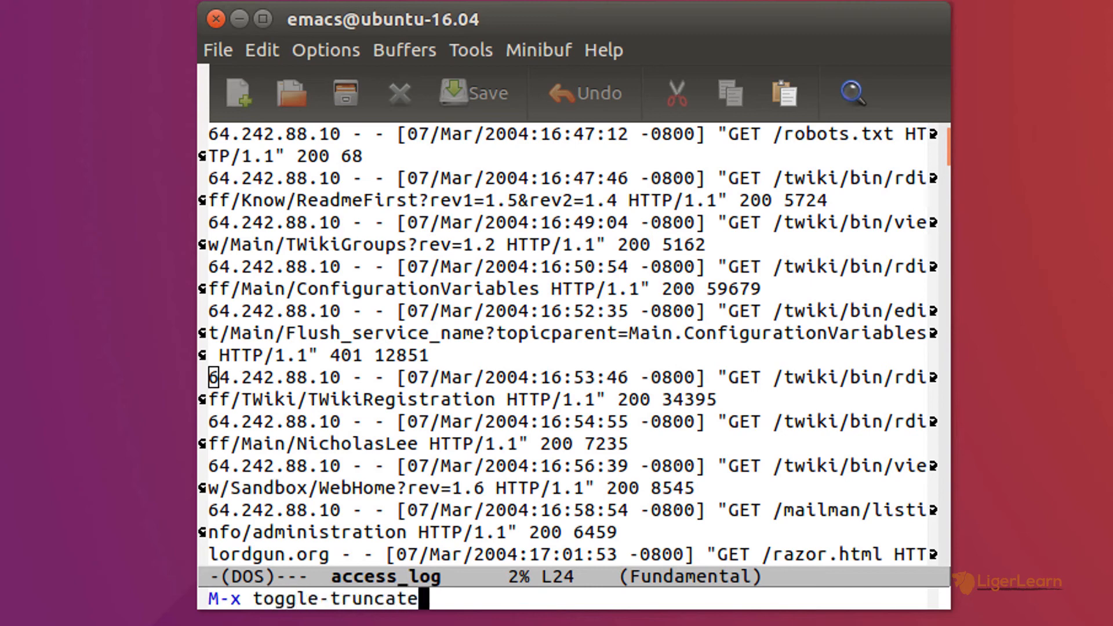
Step: Truncate long log lines, scroll down and right through the log, then restore wrapping
key("Return")
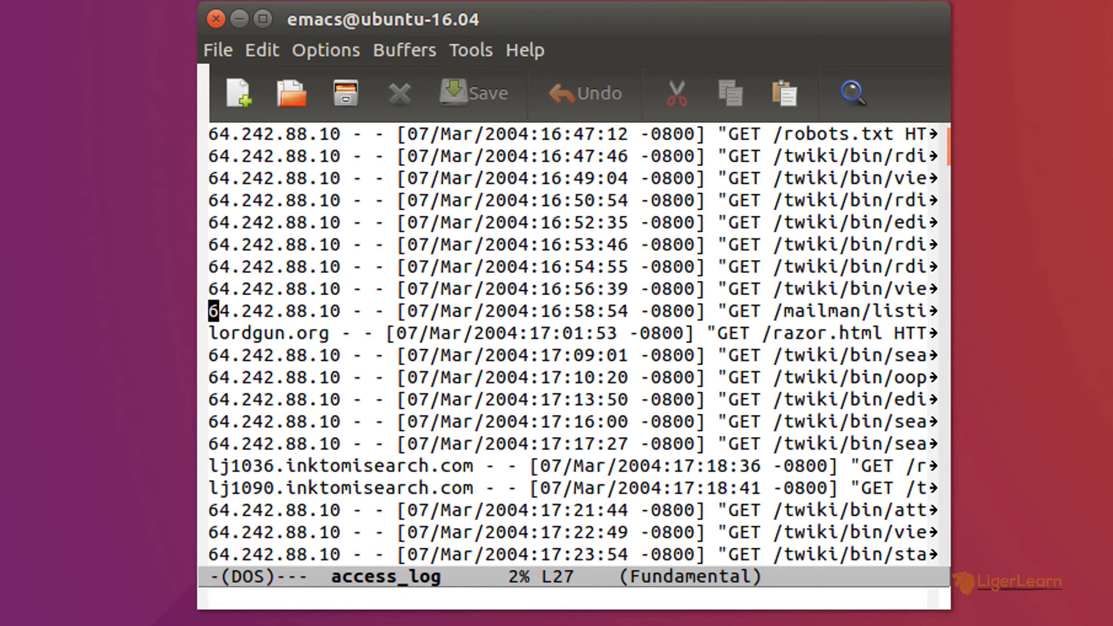
scroll("down", 3)
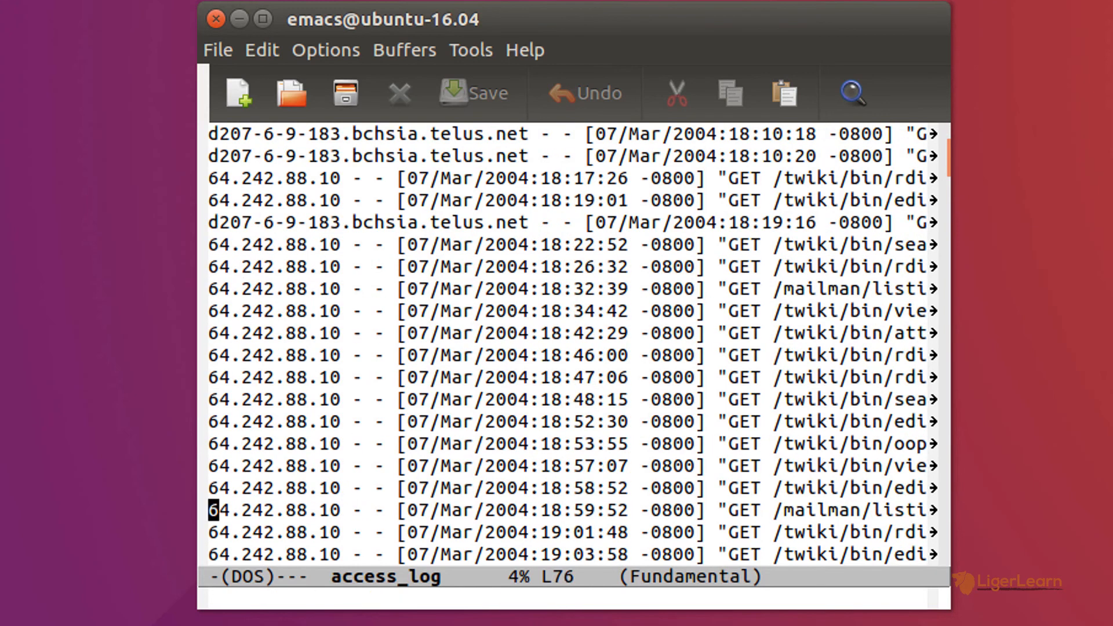
scroll("down", 3)
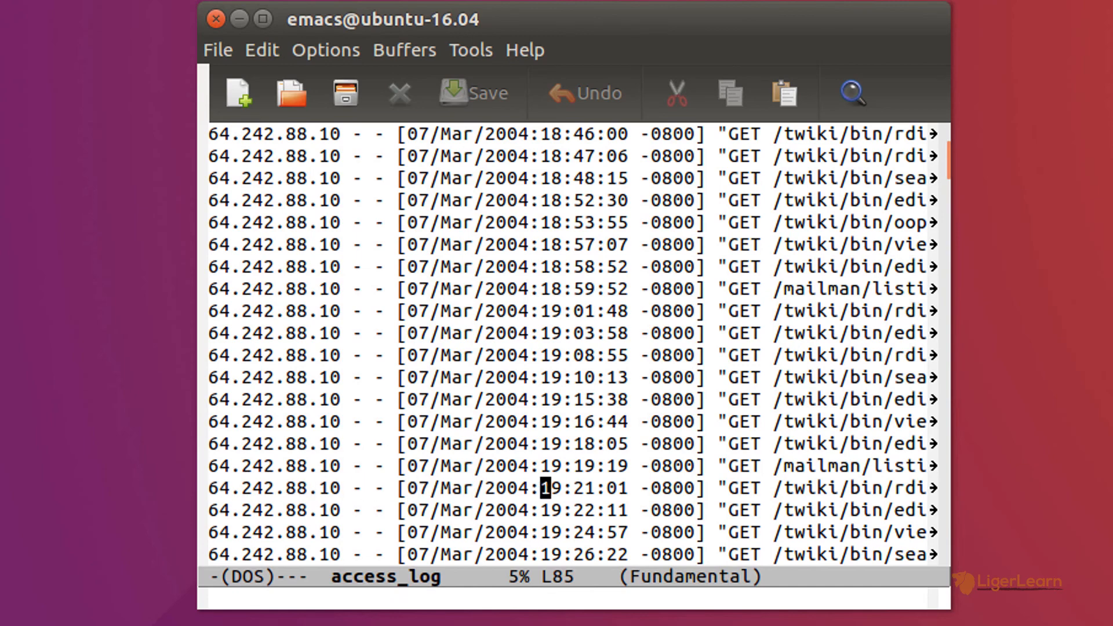
scroll("right", 3)
type("toggle-truncate-line")
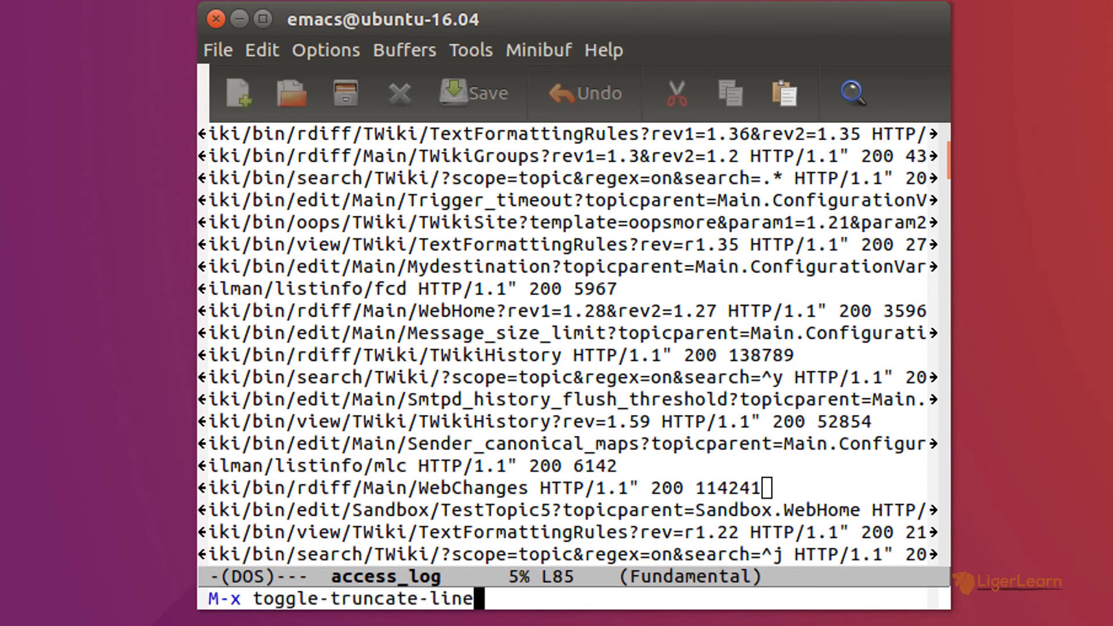
key("Return")
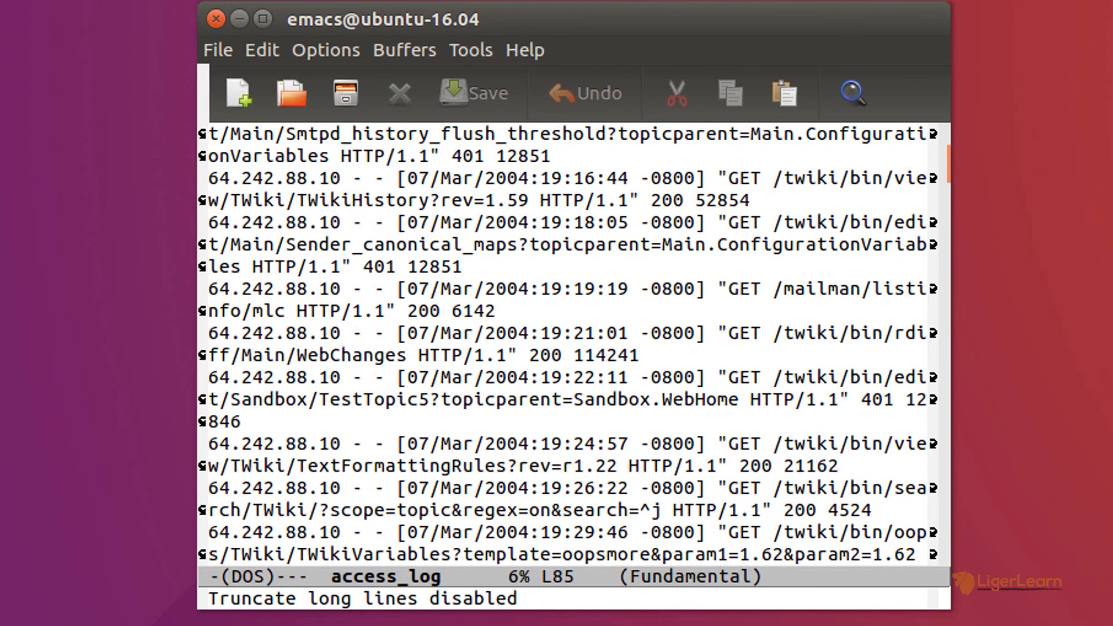